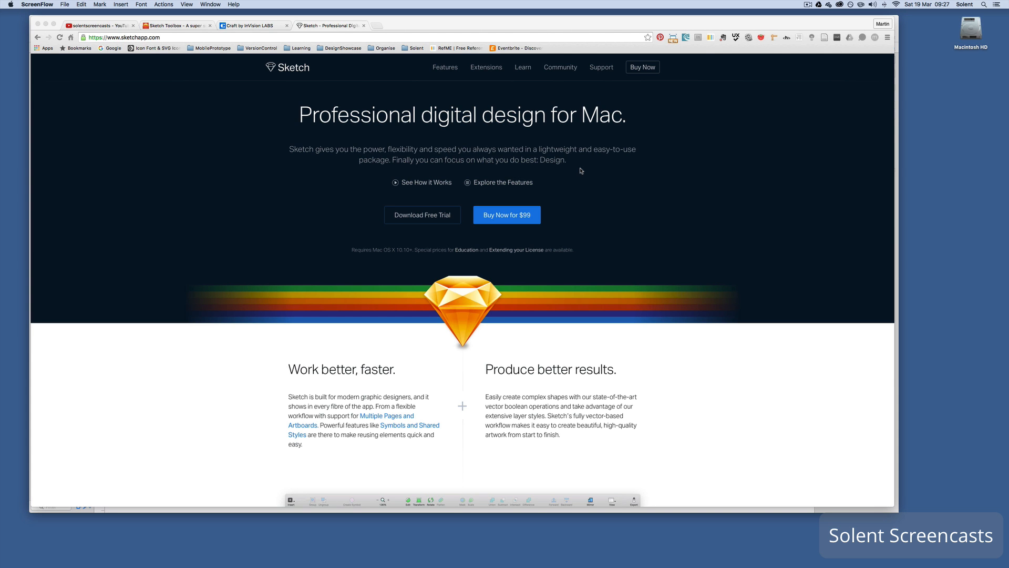
Switch to the Craft by InVision LABS tab and scroll through its plugin list
scroll(down, 3)
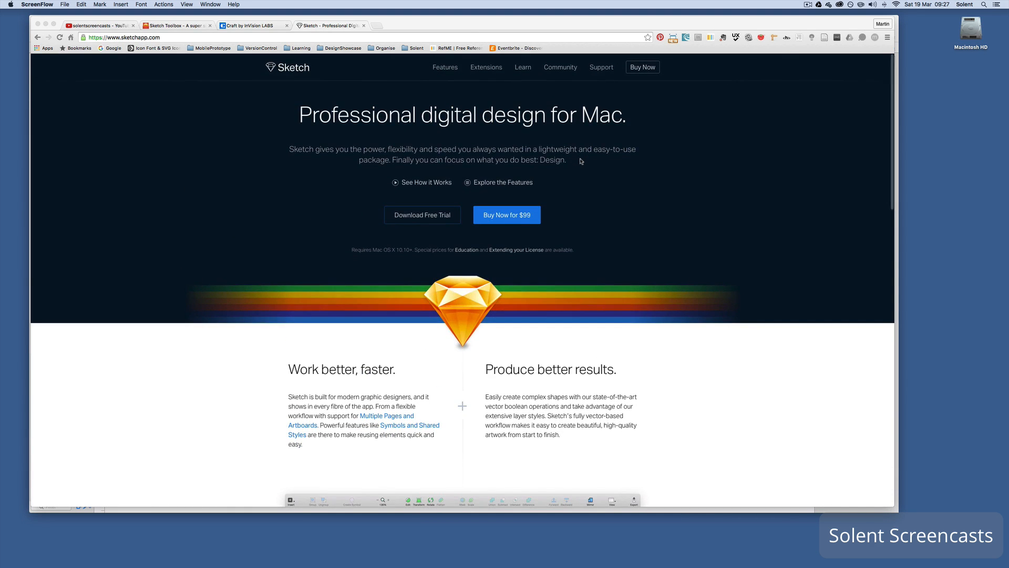
mouse_move(508, 230)
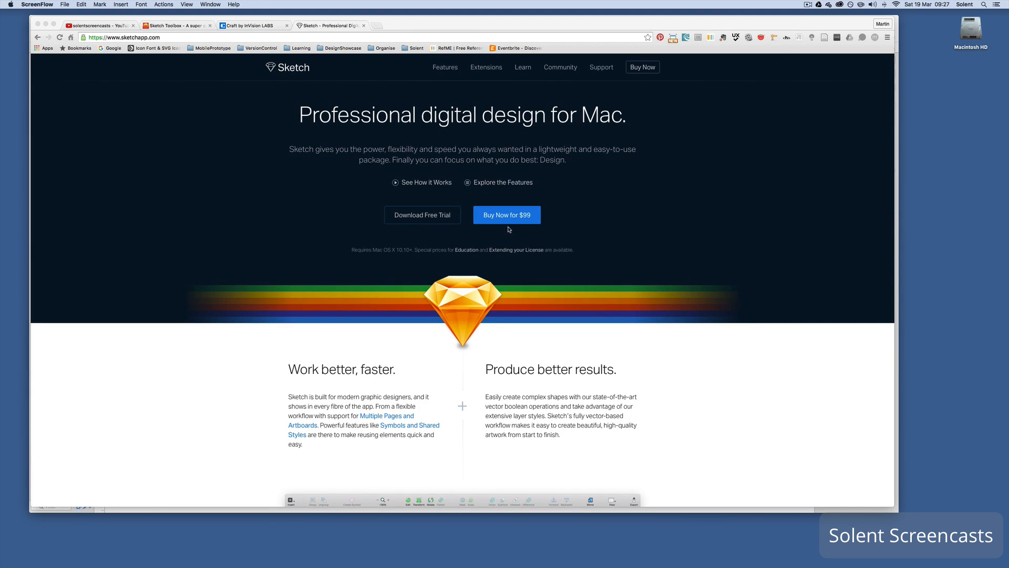
mouse_move(622, 227)
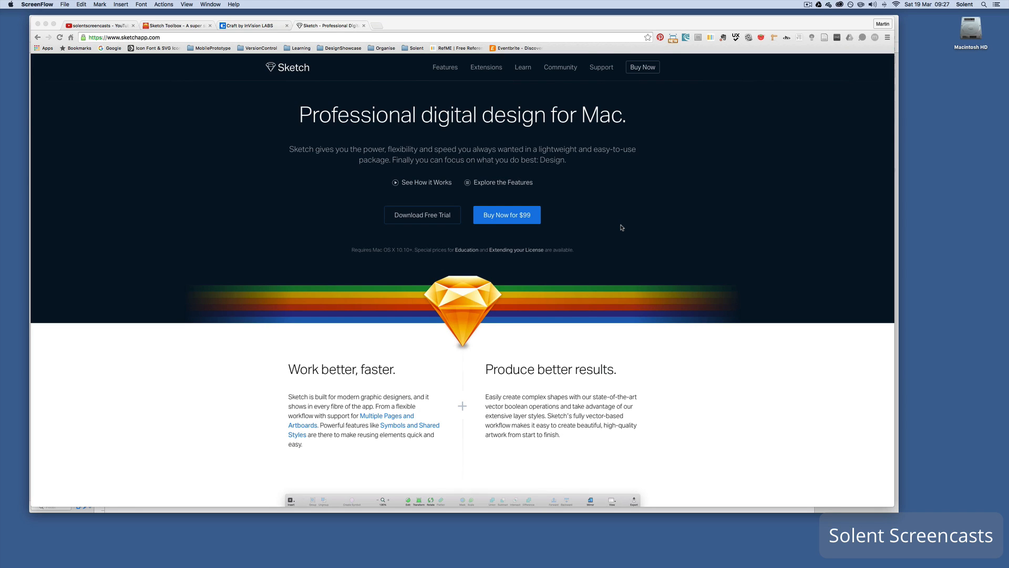
mouse_move(277, 12)
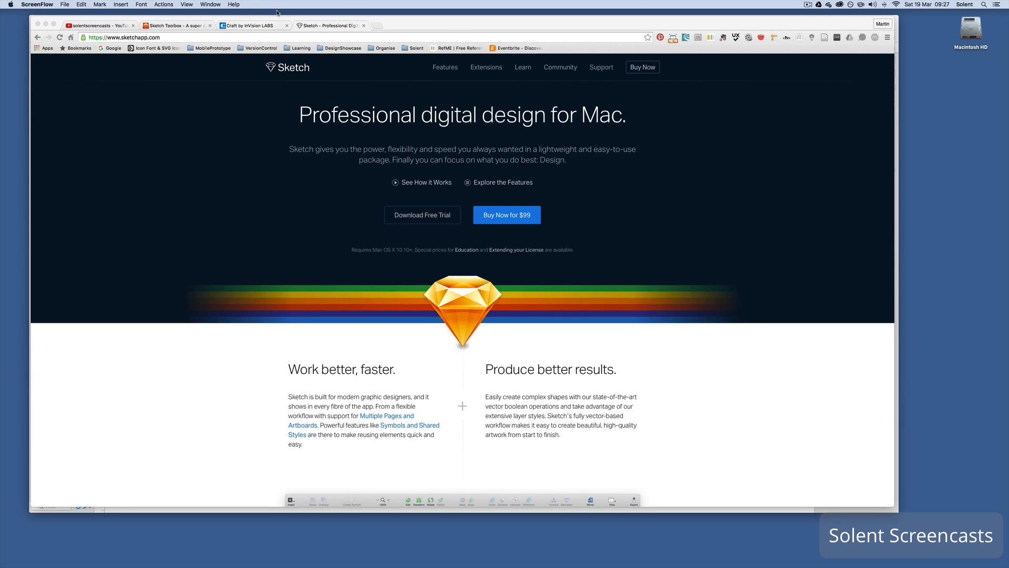
click(251, 25)
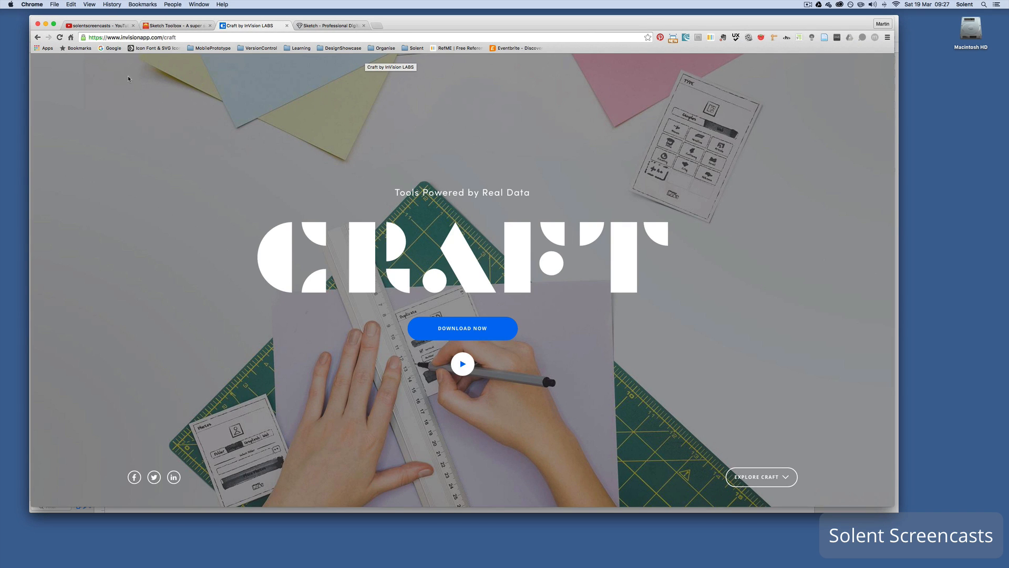
mouse_move(242, 128)
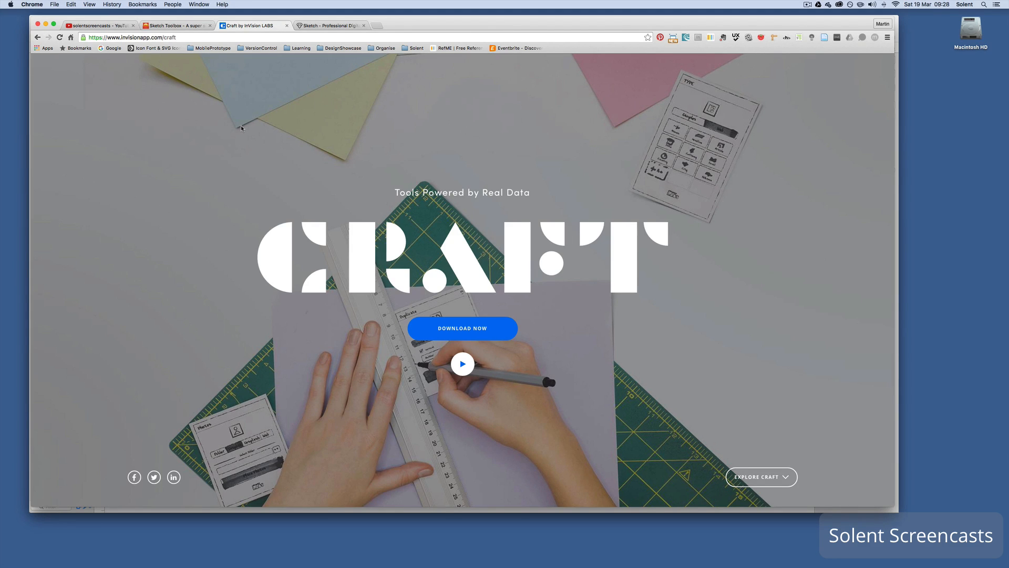
mouse_move(270, 150)
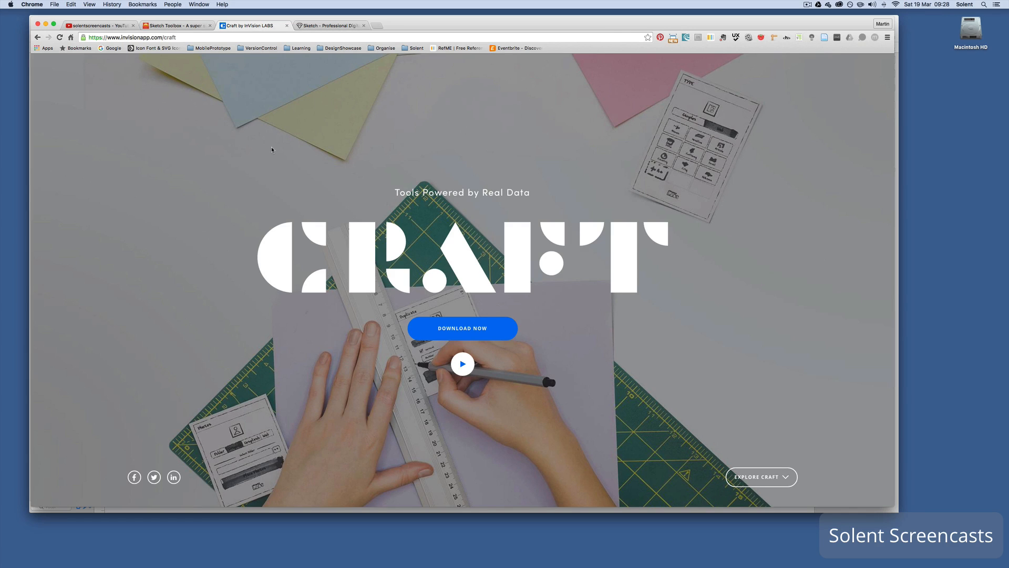
scroll(down, 3)
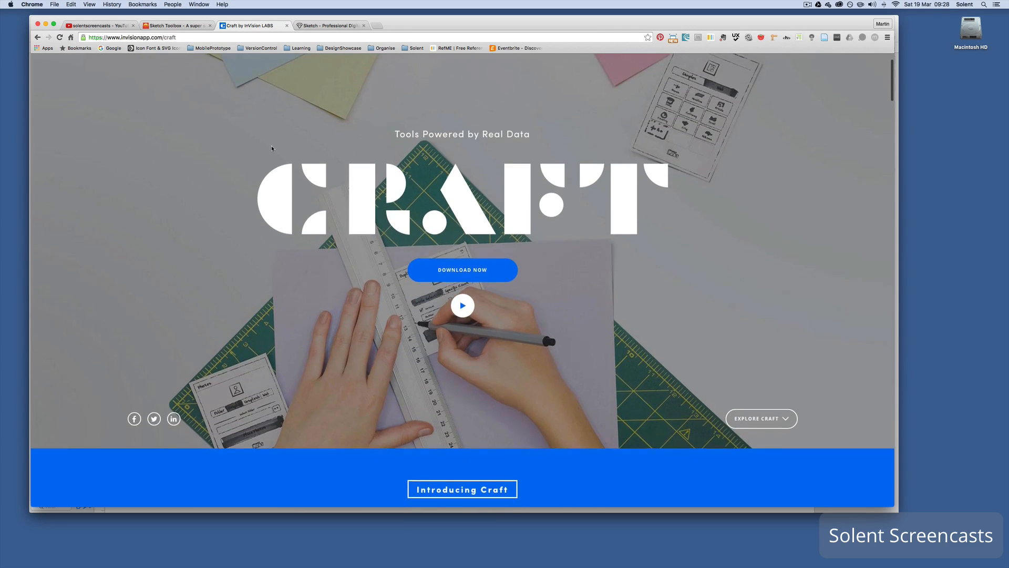
scroll(down, 3)
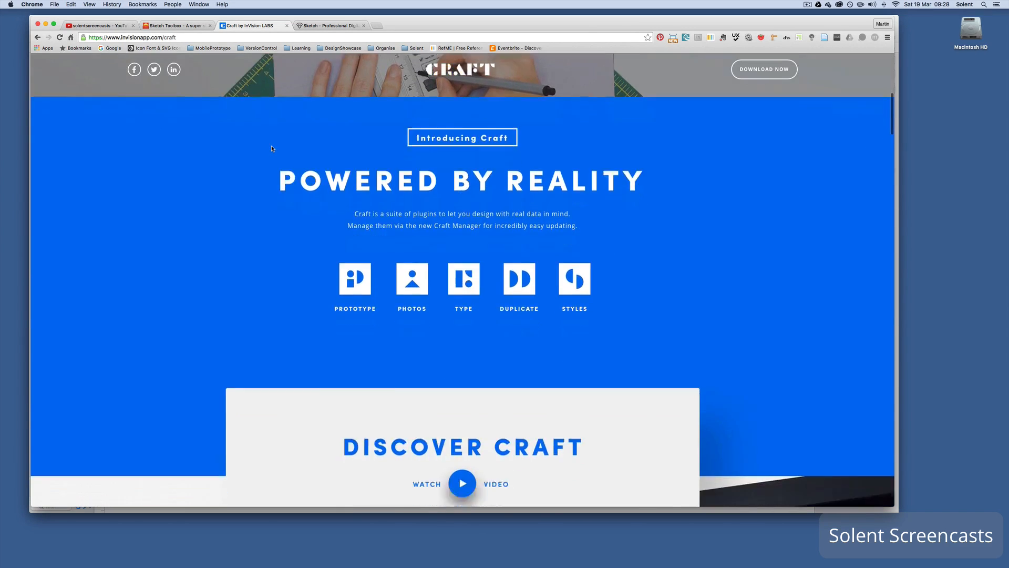
scroll(down, 3)
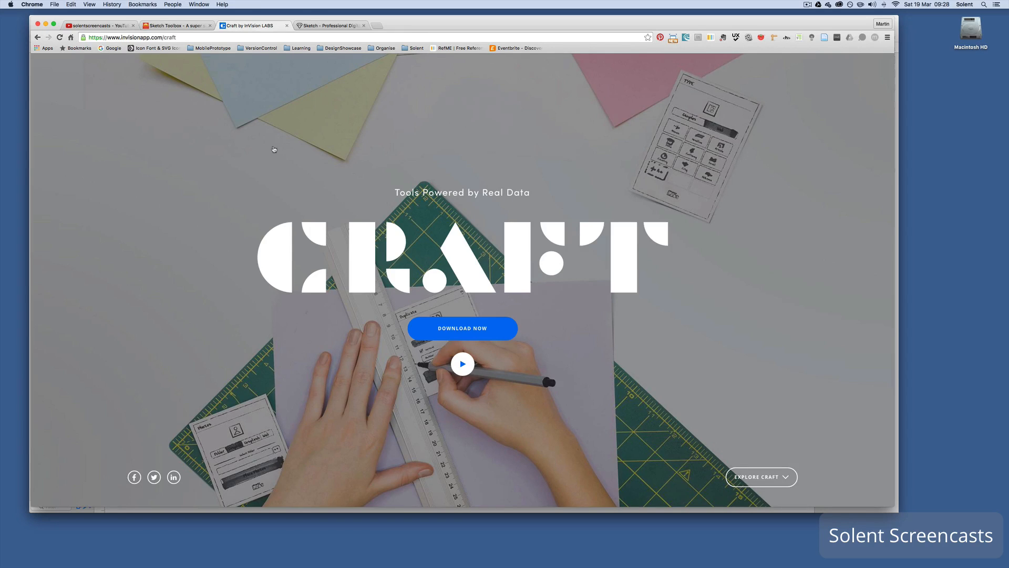
mouse_move(431, 339)
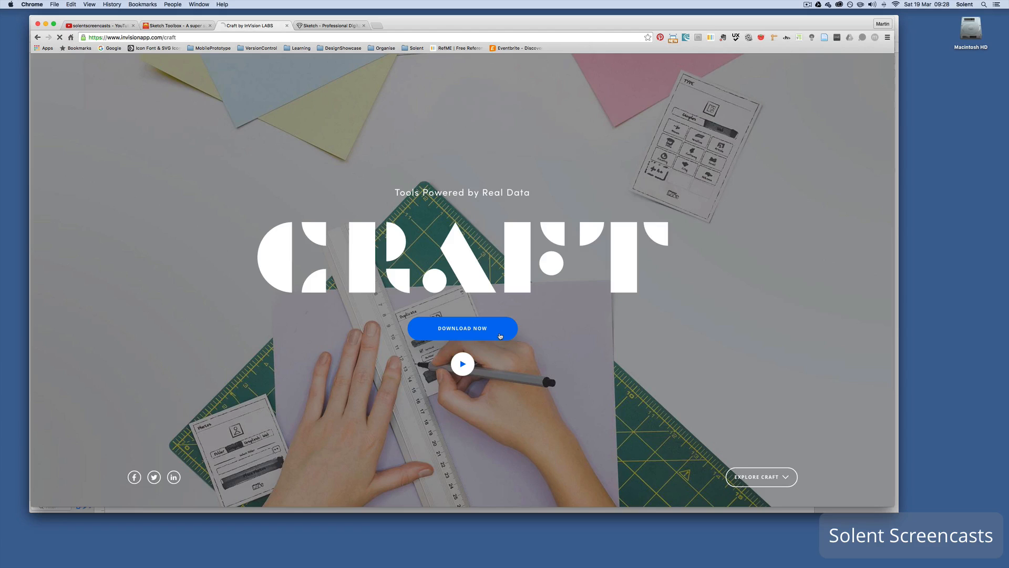
Download CraftInstaller.zip via the site's Download Now button
click(462, 328)
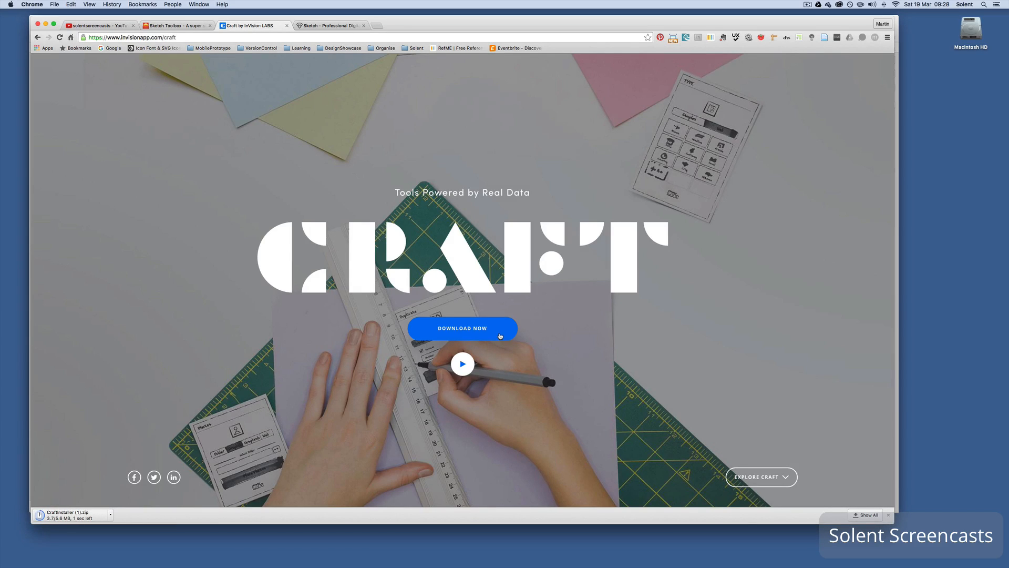
mouse_move(643, 329)
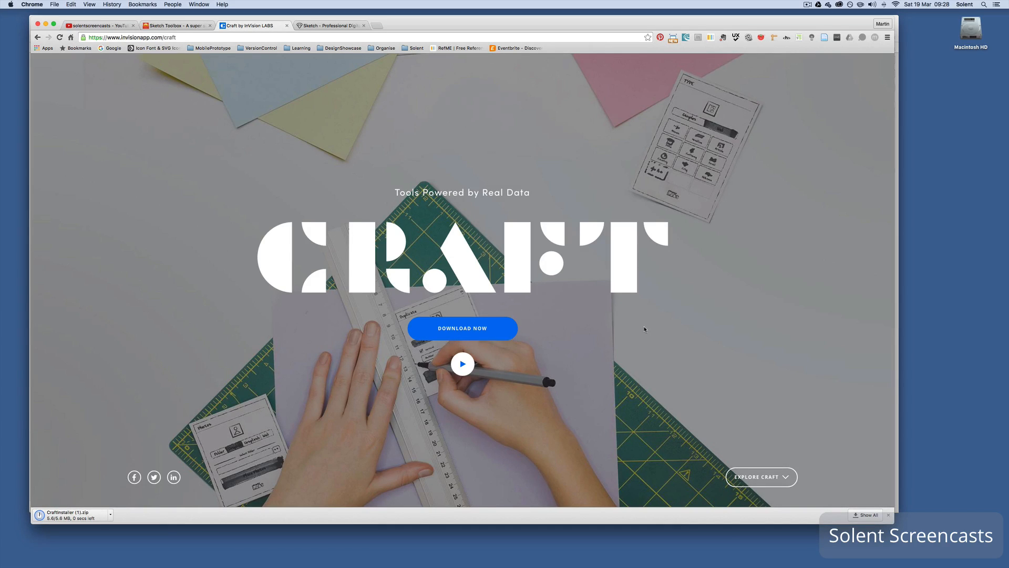
scroll(down, 3)
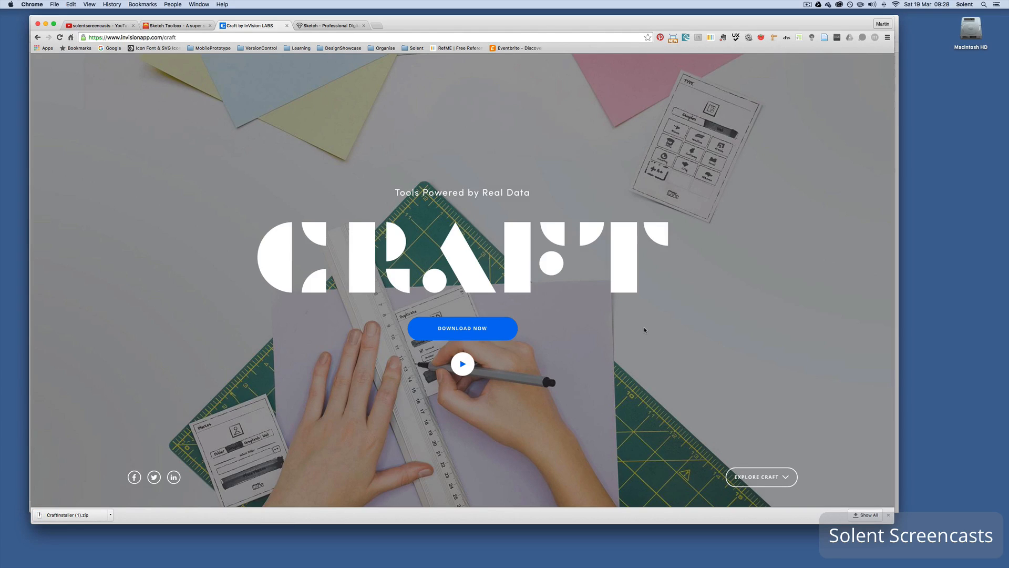
mouse_move(62, 528)
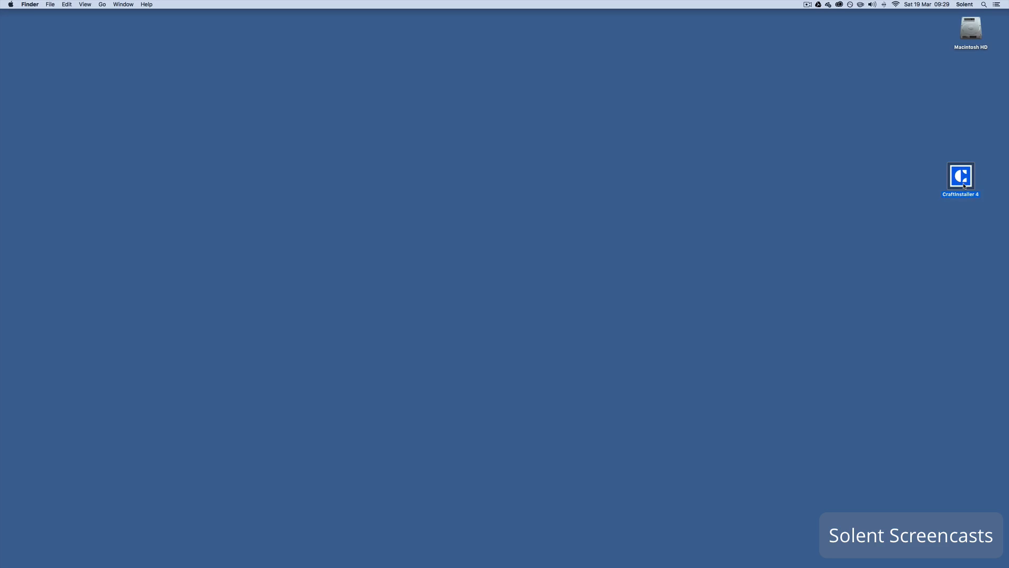
Launch CraftInstaller 4, accept the downloaded-app warning, and install Craft Manager
double_click(959, 175)
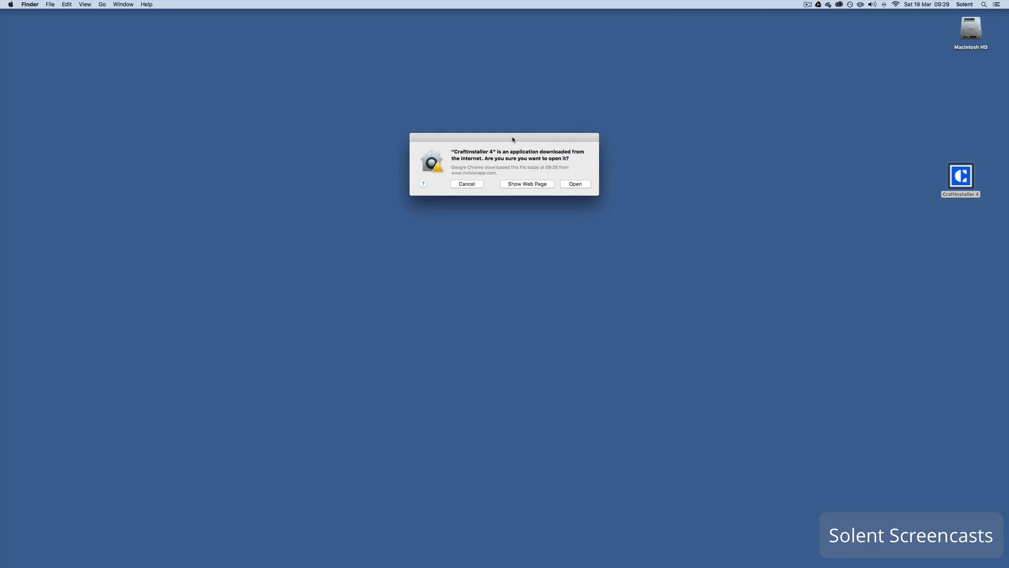
click(574, 184)
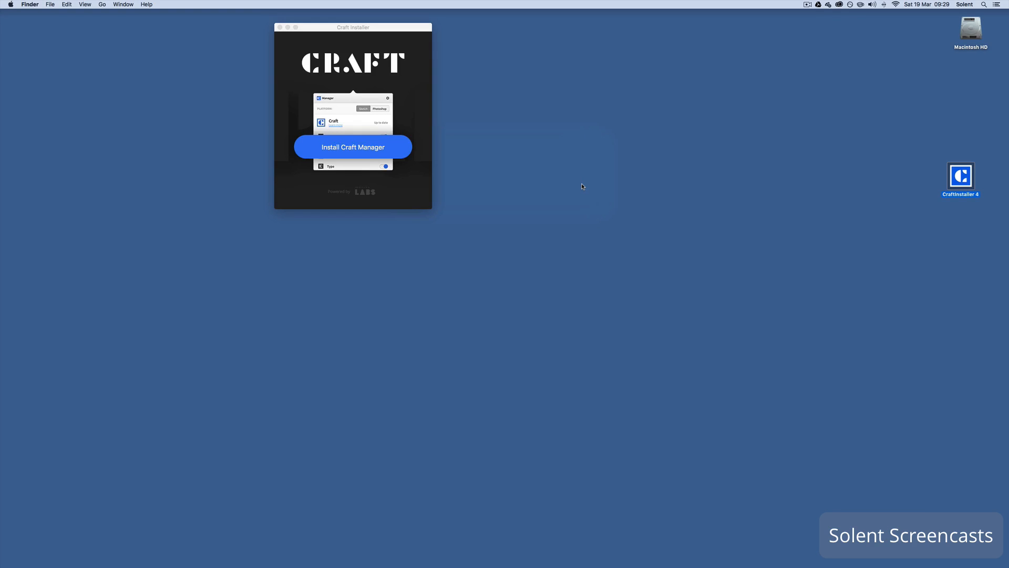
click(353, 147)
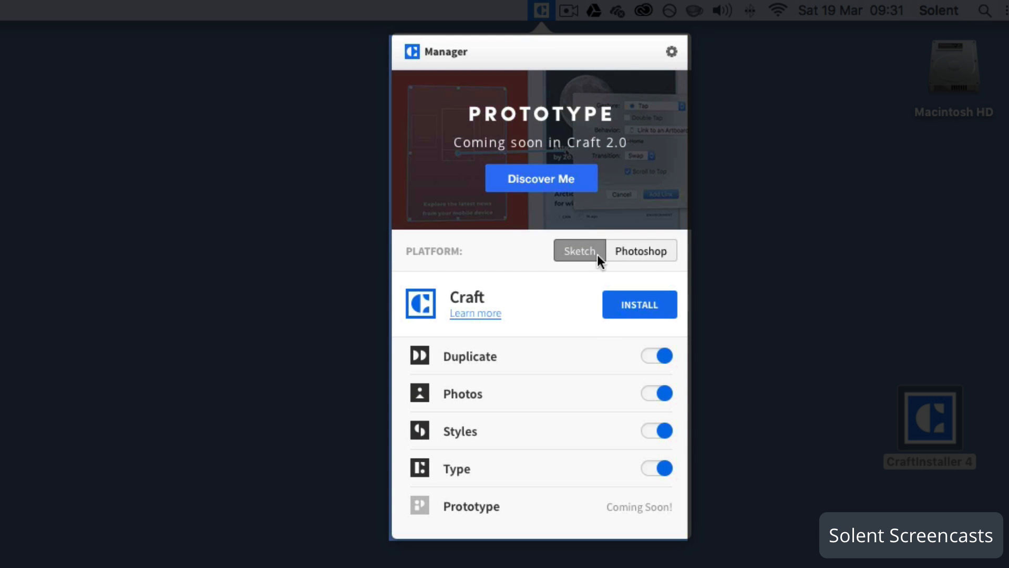
Compare the Photoshop features, then install Craft for Sketch from the Sketch tab
click(640, 250)
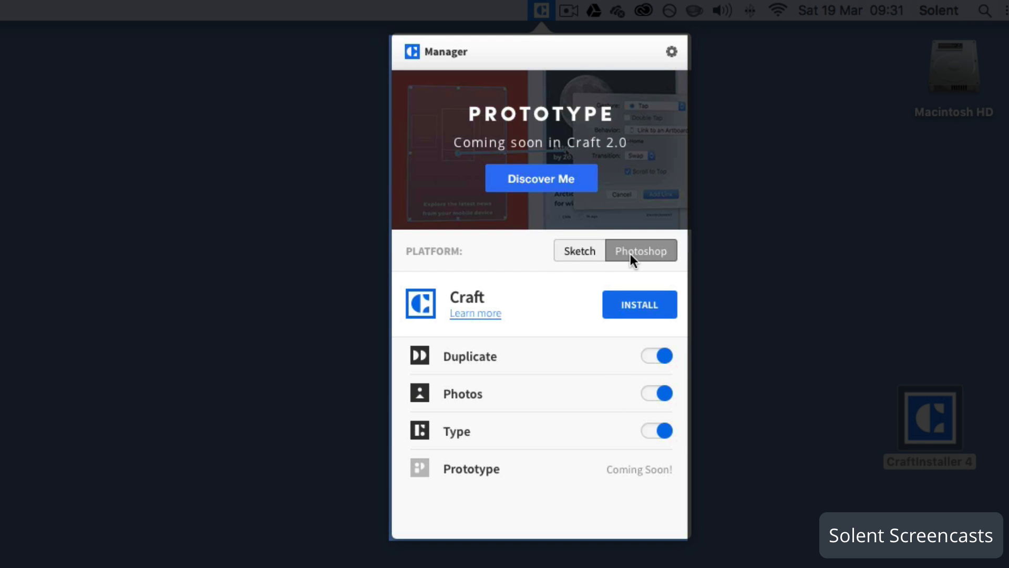
click(579, 250)
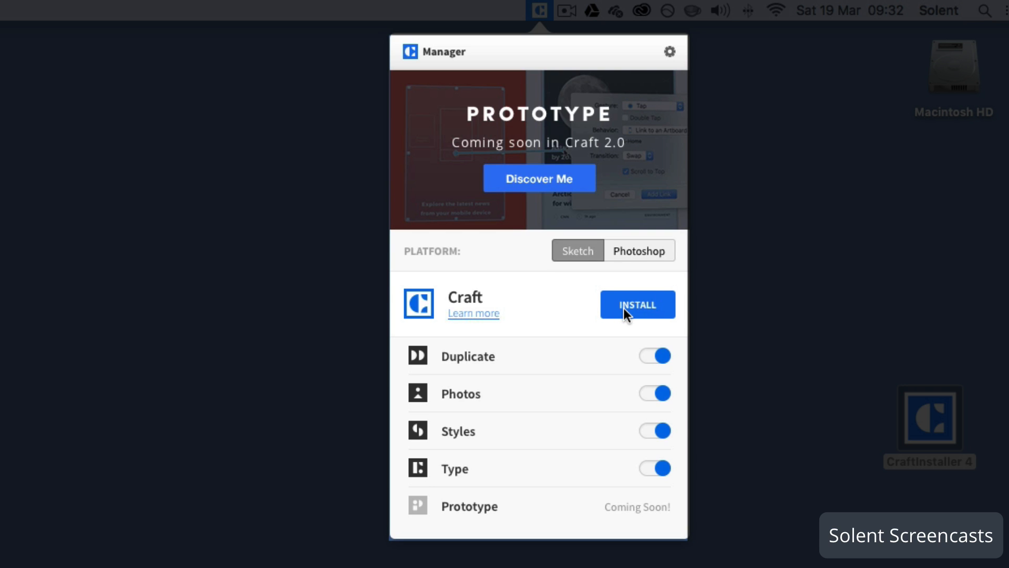
click(637, 304)
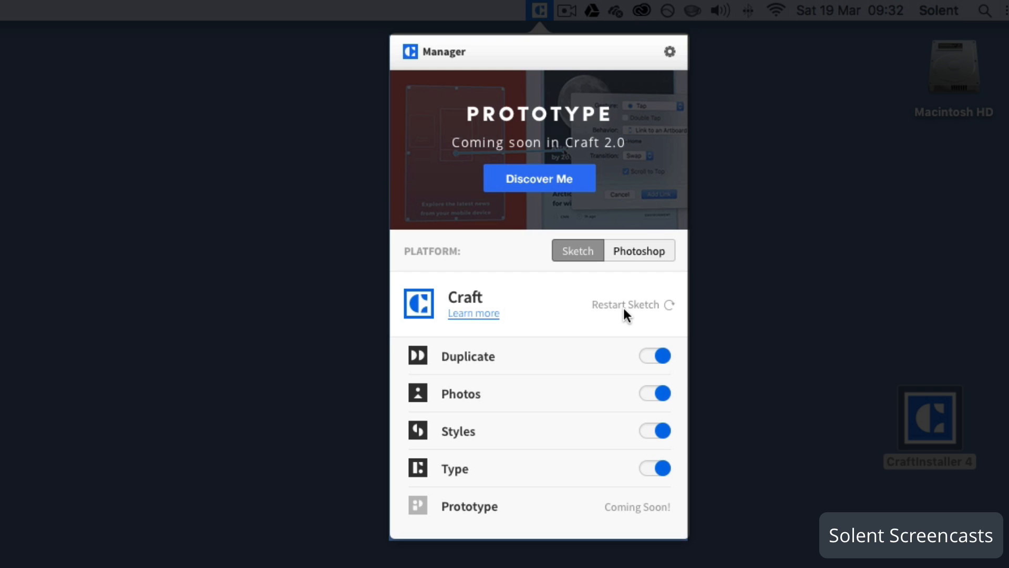
mouse_move(639, 306)
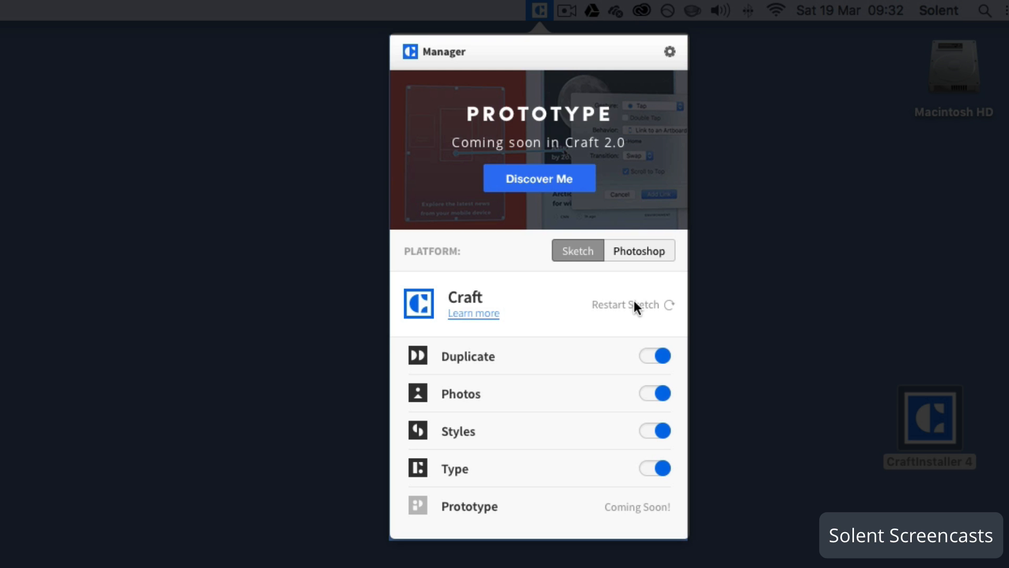
mouse_move(620, 312)
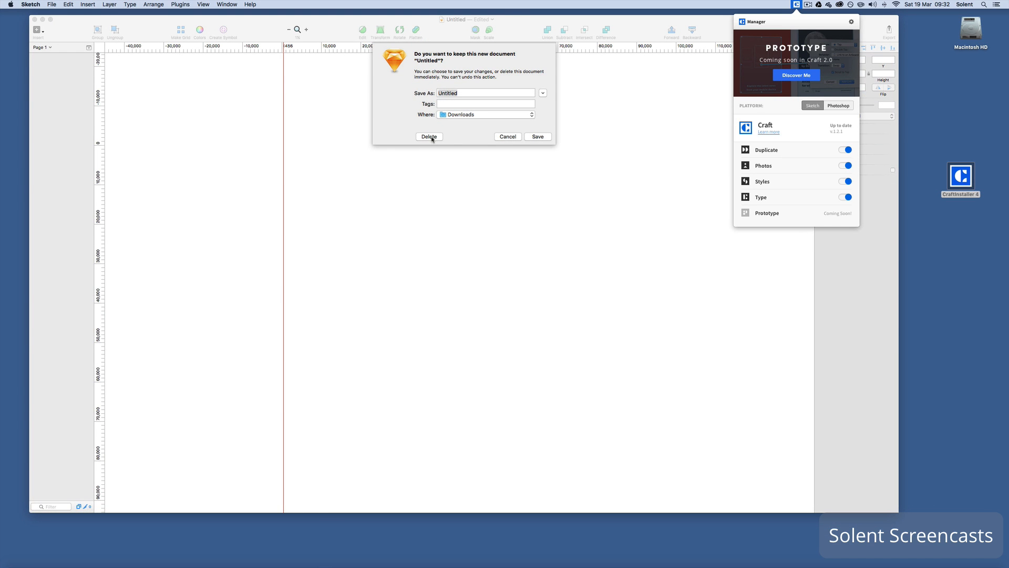
Discard the unsaved Untitled document and dismiss the Welcome window after Sketch restarts
click(429, 136)
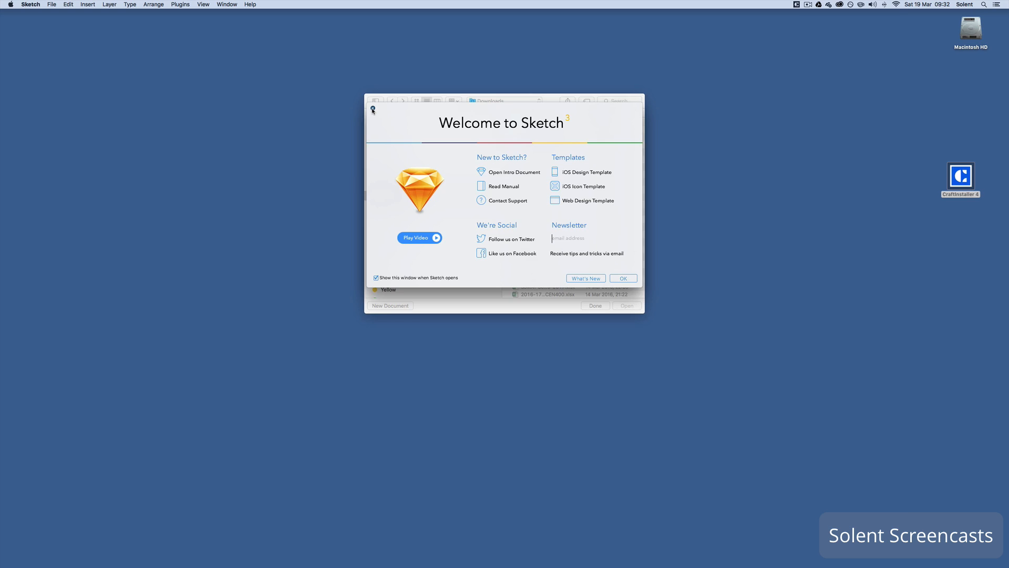
click(389, 305)
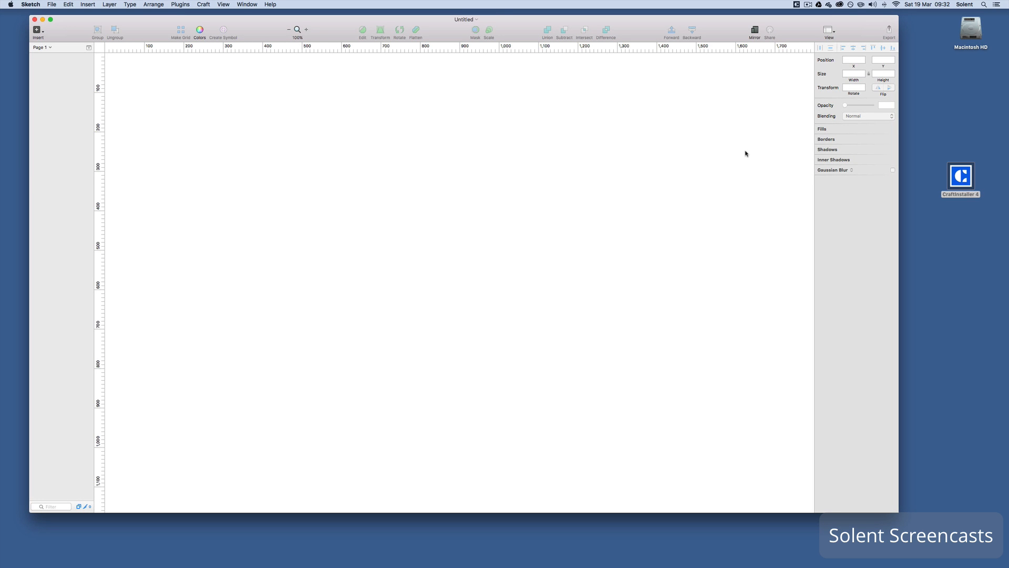
Preview Craft's Duplicate, Styles and Photos panels, return to Duplicate, then bring up Craft Manager
click(808, 47)
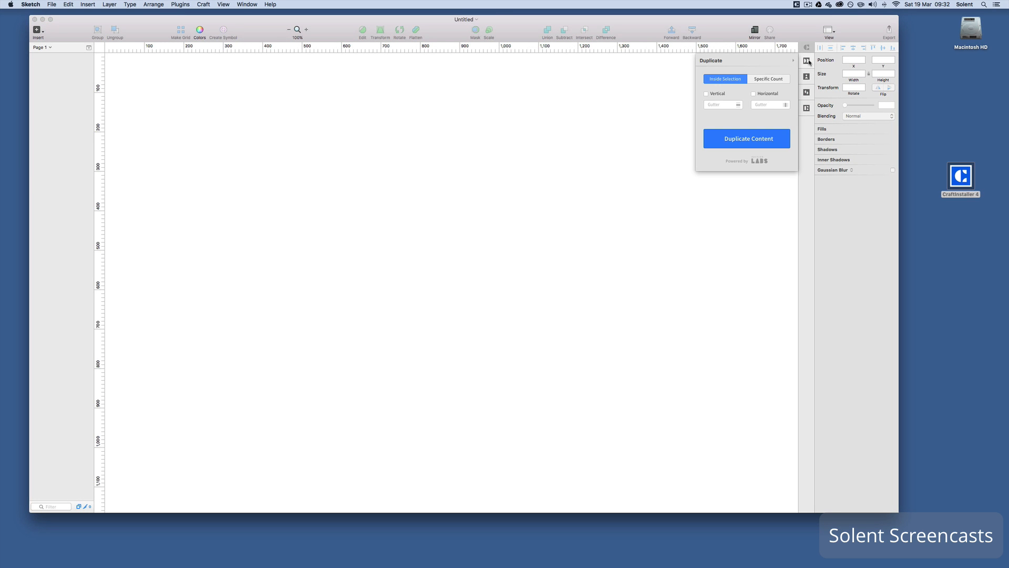
click(806, 93)
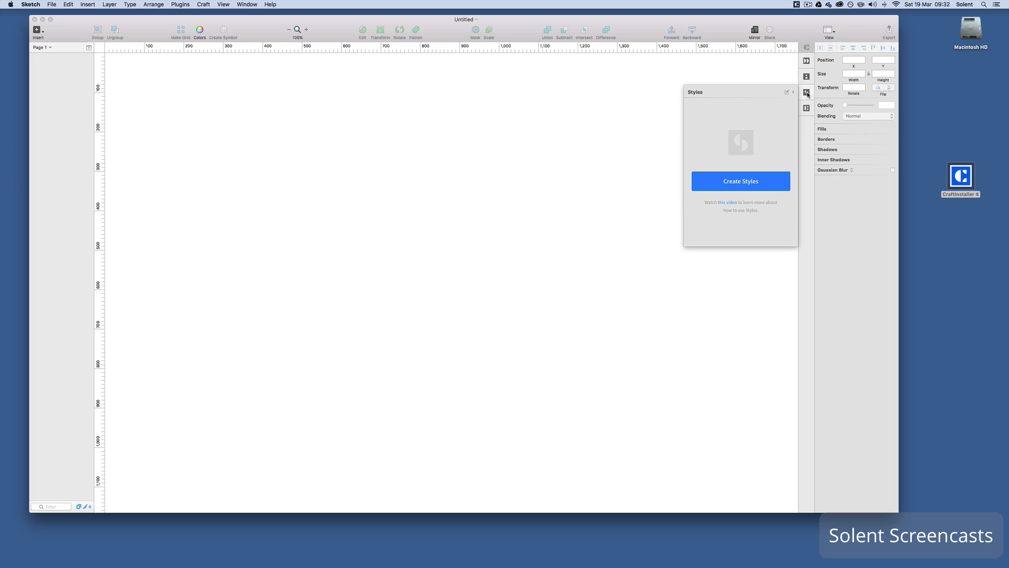
click(807, 91)
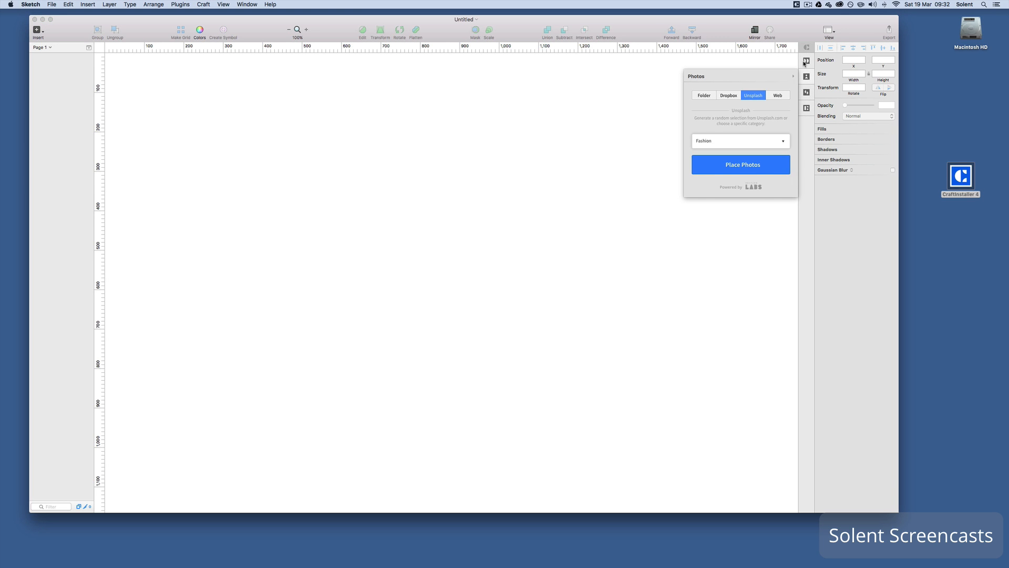
click(806, 77)
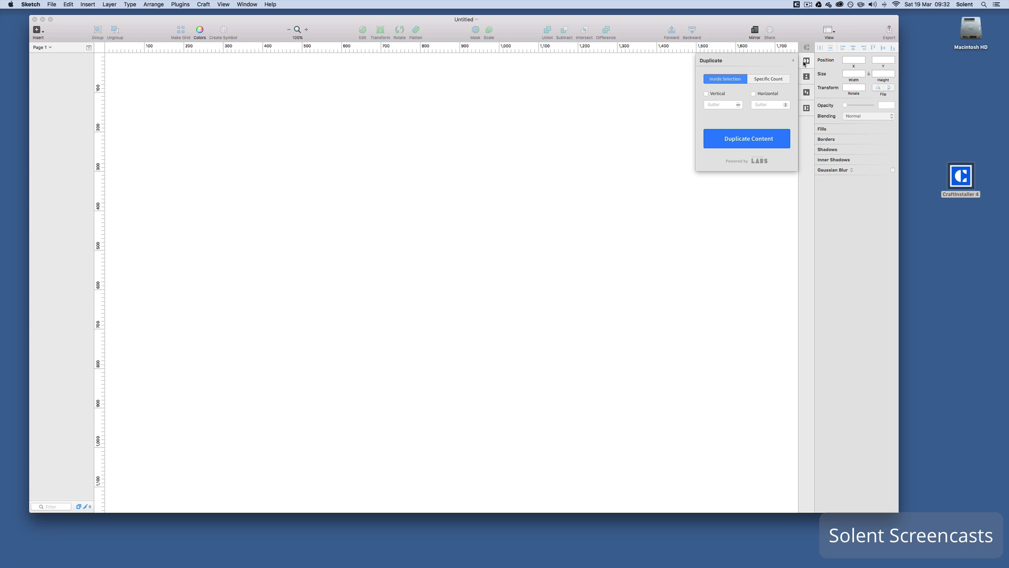
mouse_move(592, 127)
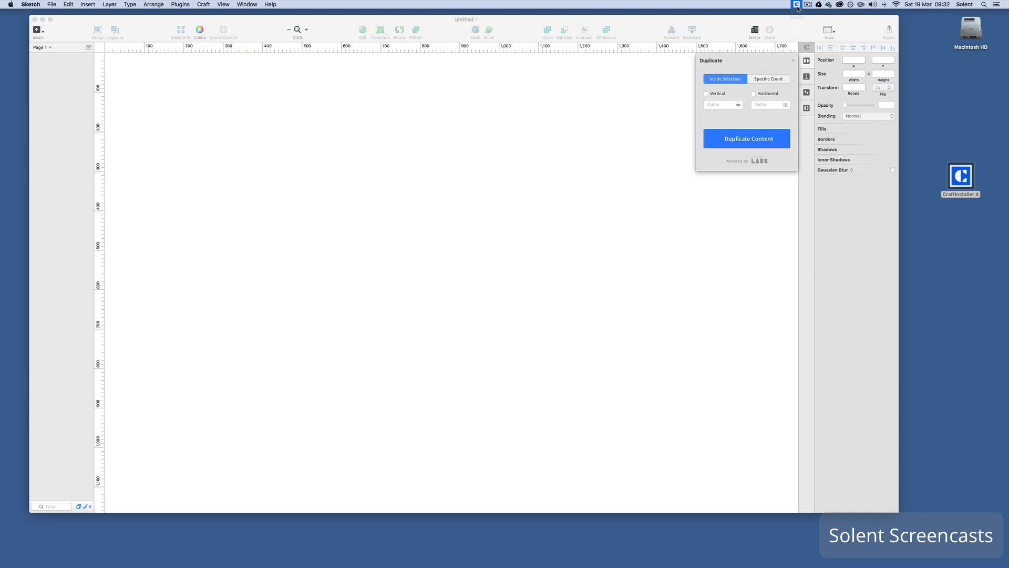
click(796, 4)
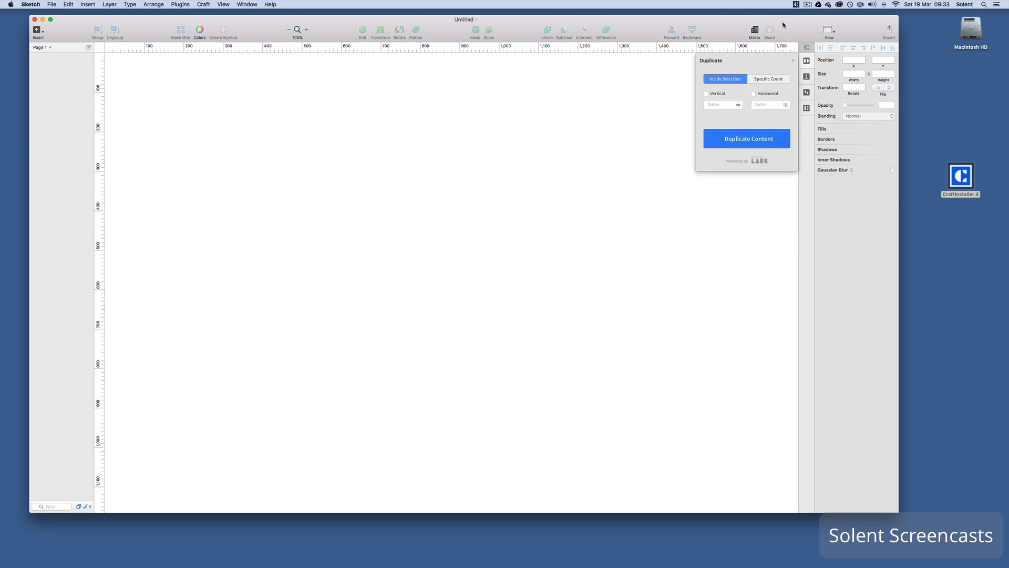
click(797, 5)
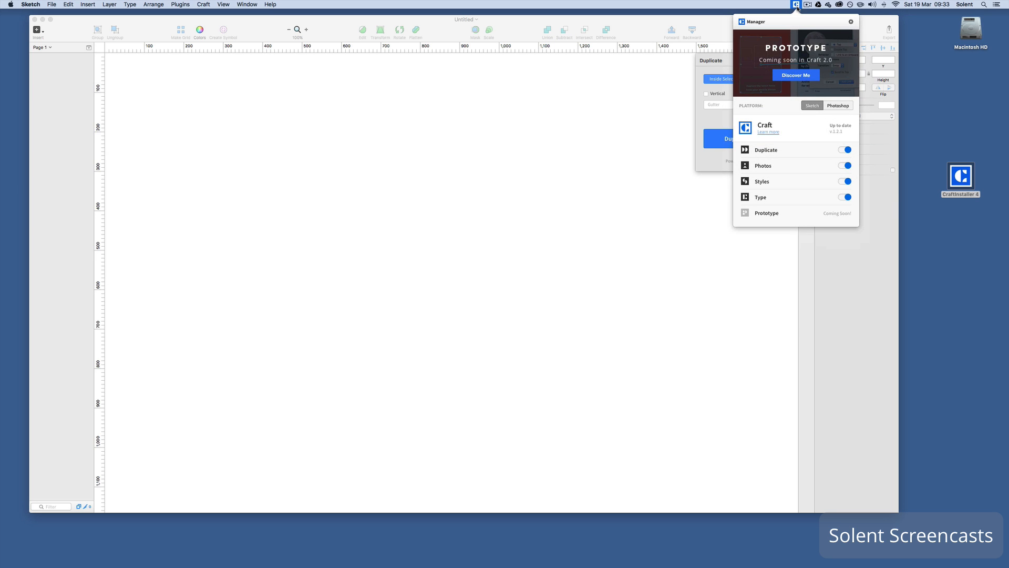
Switch Craft Manager to Photoshop and install the Craft plugin there
click(838, 105)
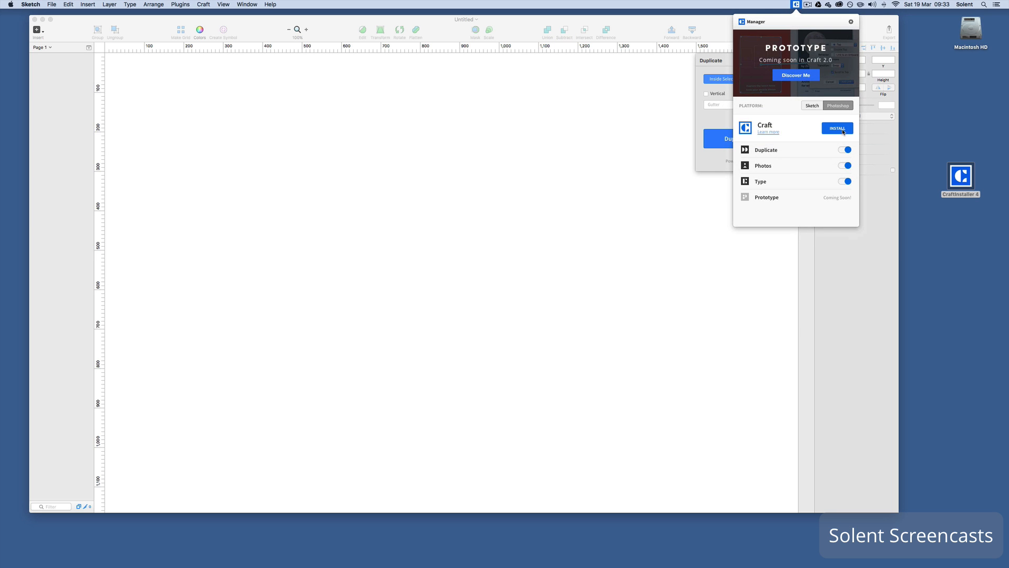
click(837, 129)
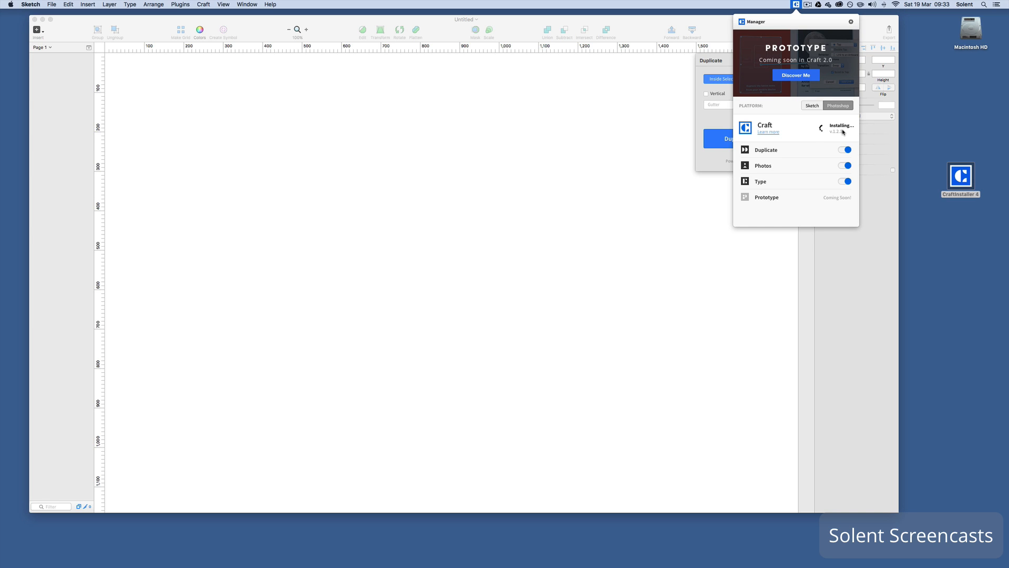